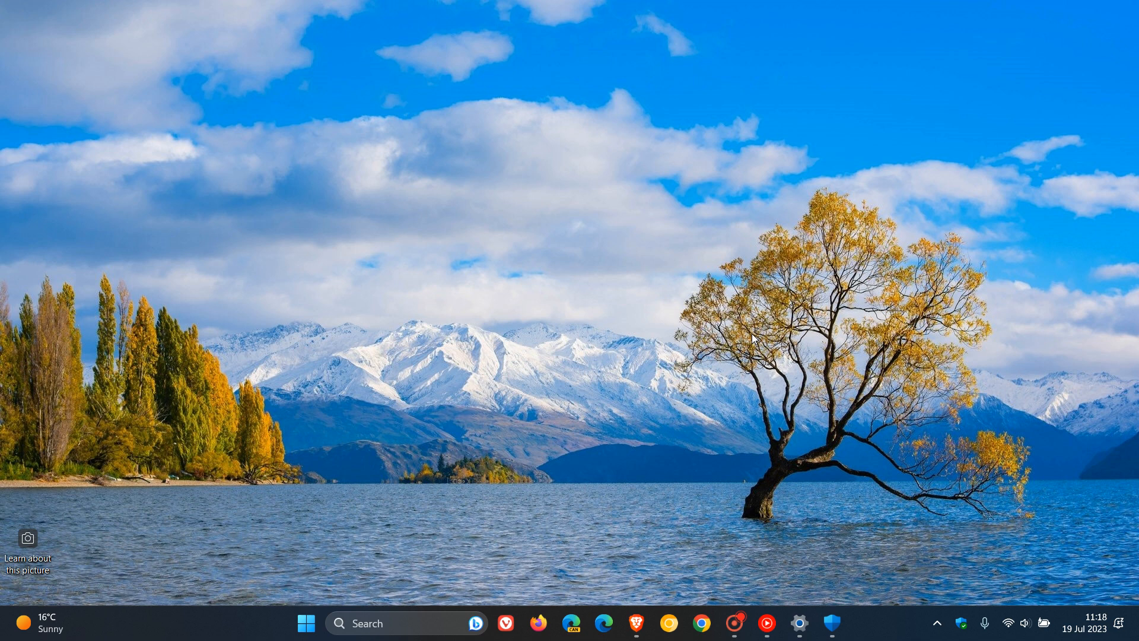
mouse_move(812, 415)
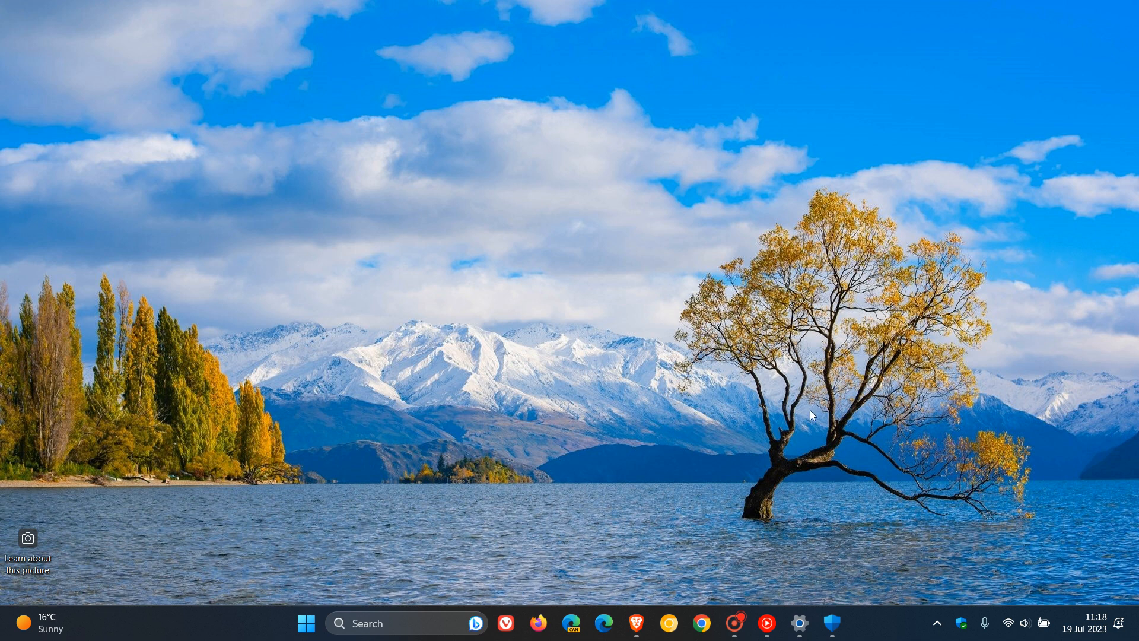
Launch Settings from the taskbar, landing on the Windows Update page reporting up to date.
click(830, 623)
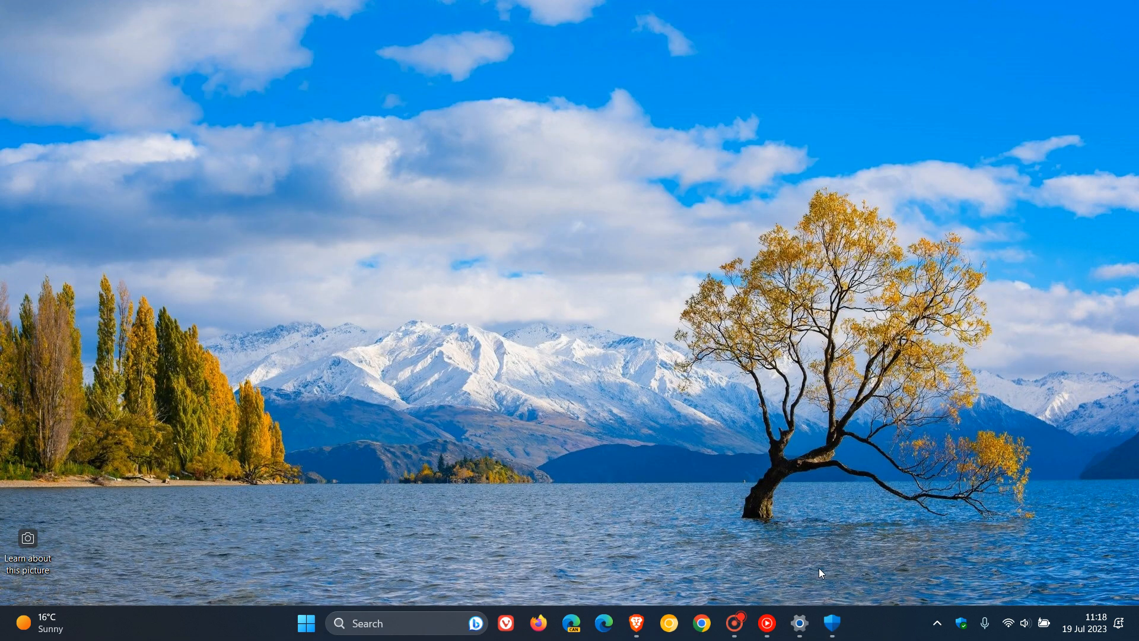
click(799, 622)
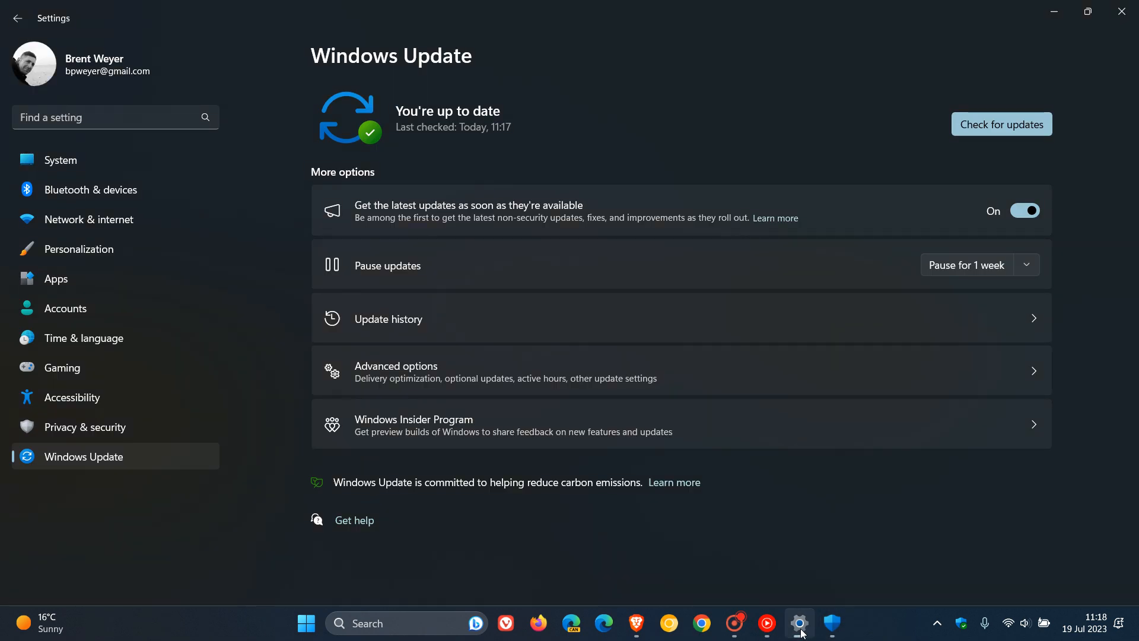
mouse_move(690, 322)
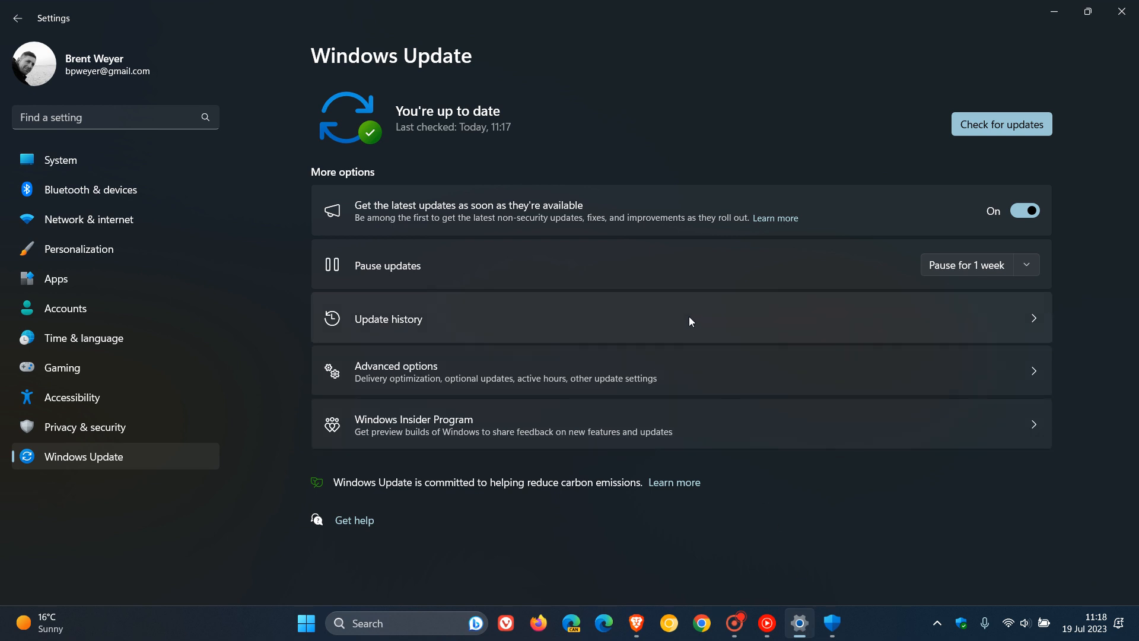
View Update history and browse the installed Microsoft Defender Antivirus security intelligence updates.
click(387, 318)
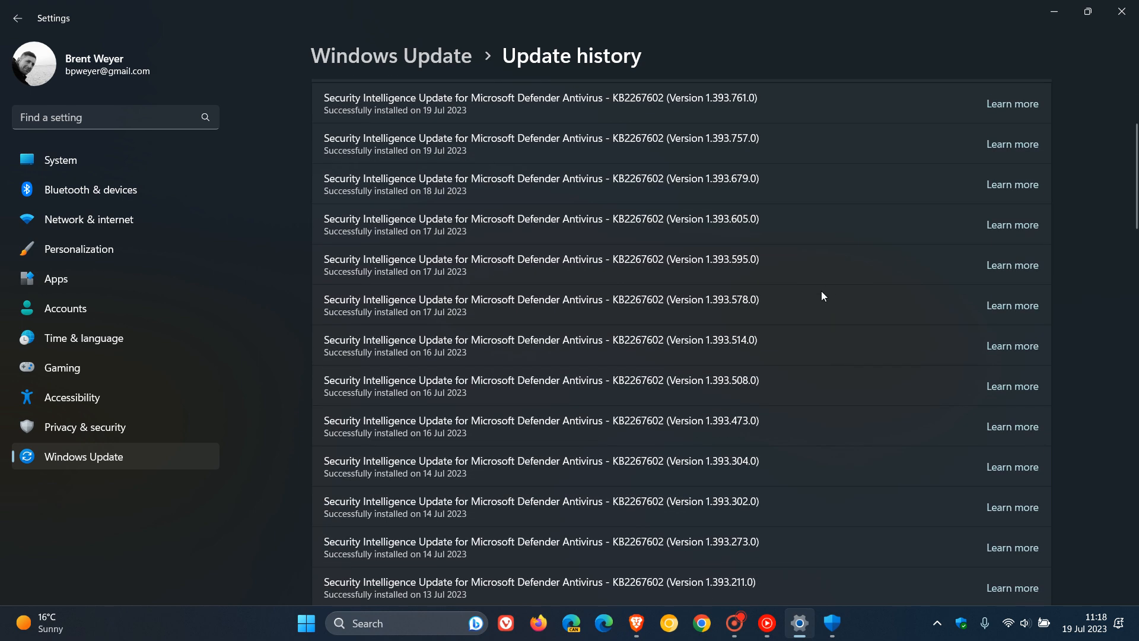
scroll(down, 3)
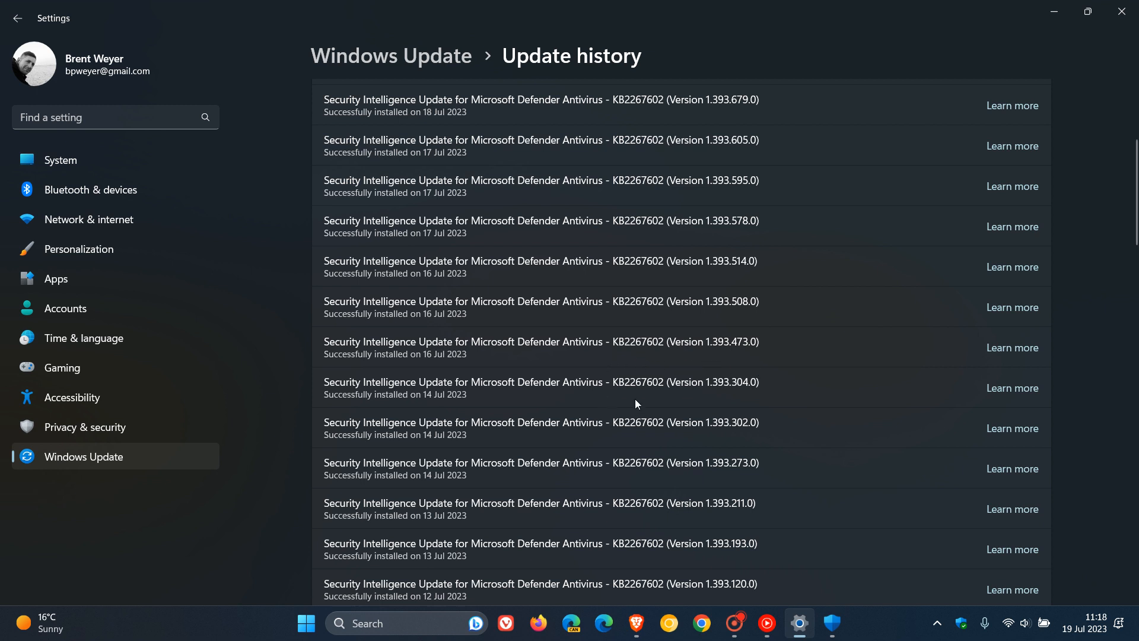
mouse_move(807, 387)
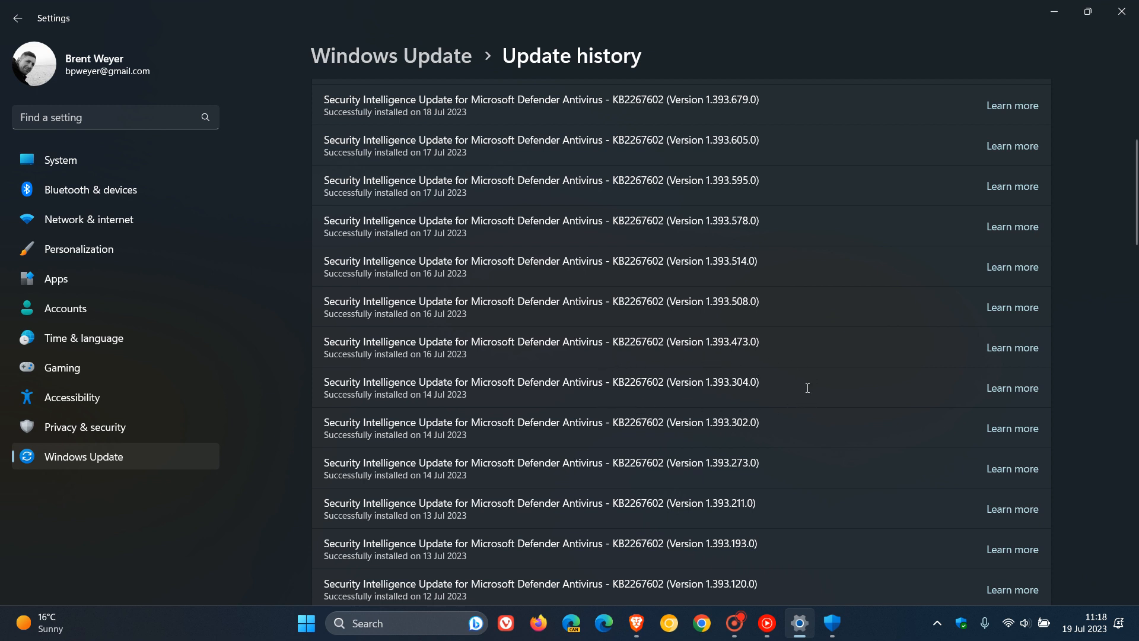
mouse_move(636, 405)
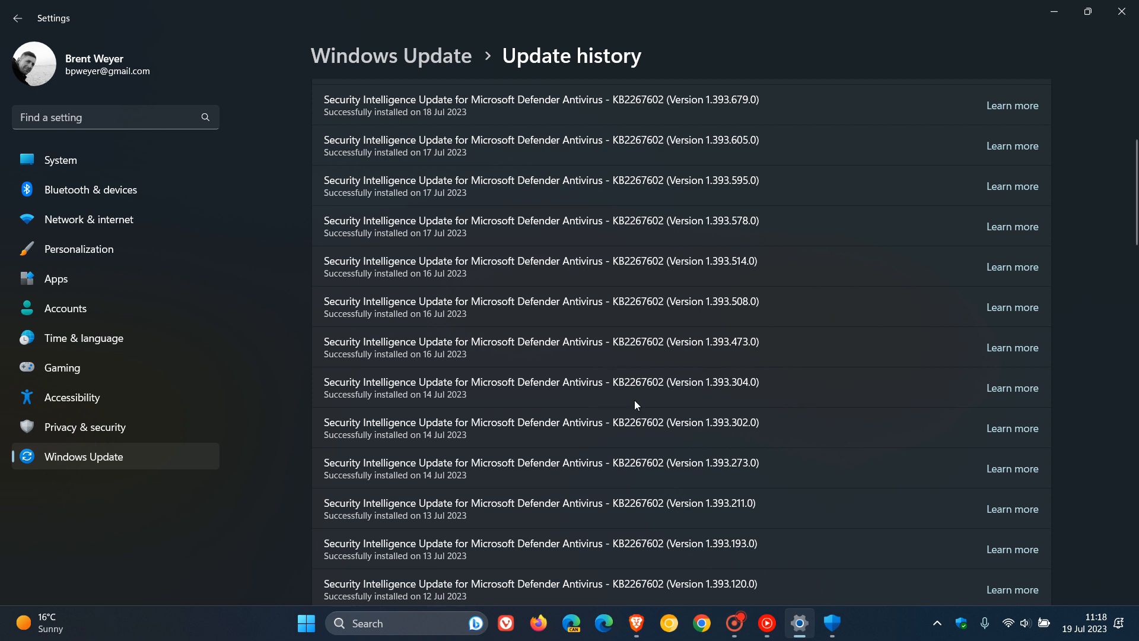
mouse_move(722, 407)
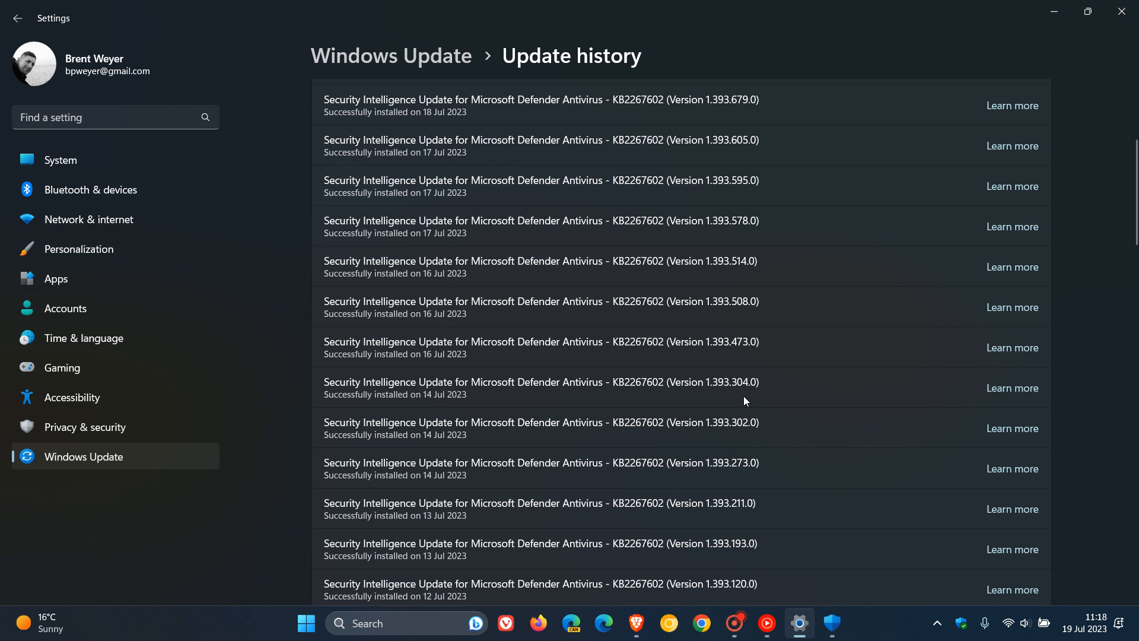
mouse_move(359, 410)
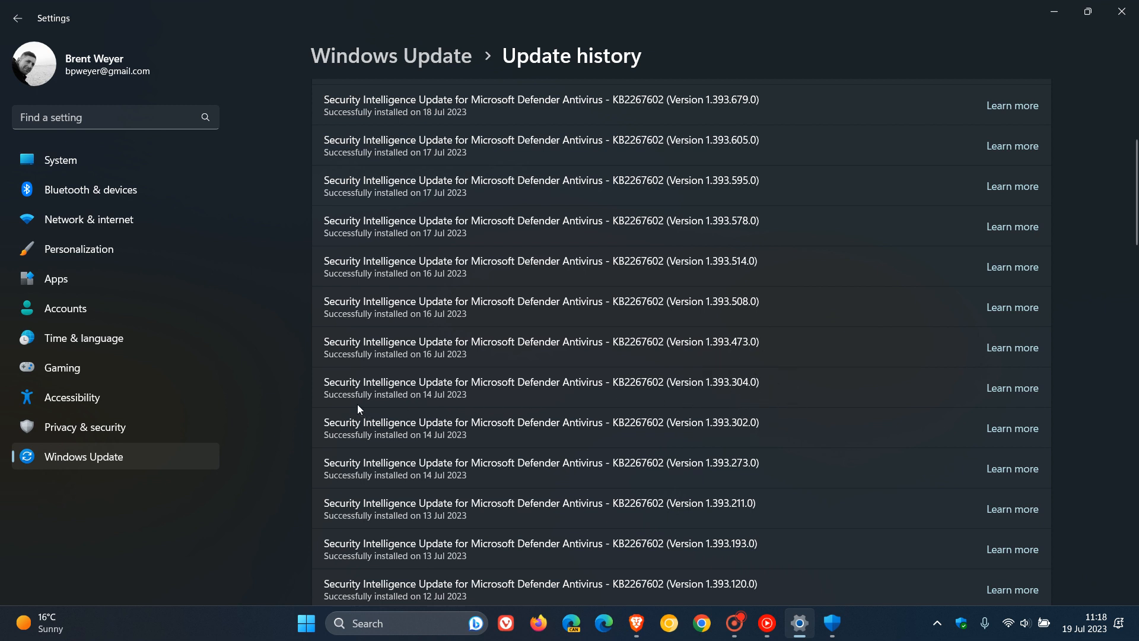
click(357, 405)
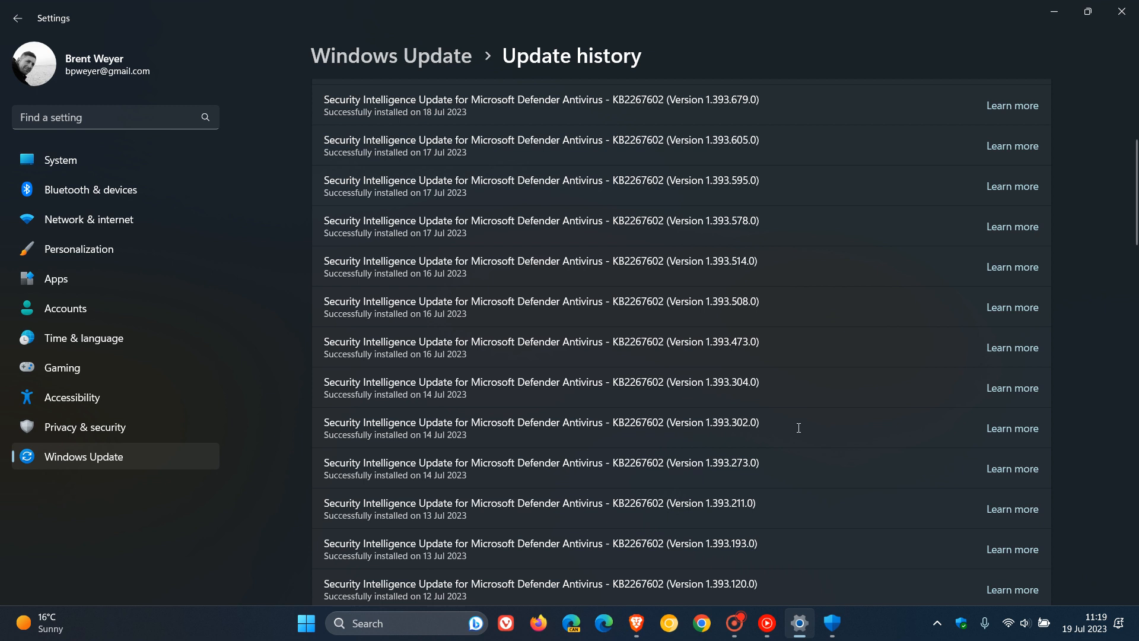
mouse_move(138, 474)
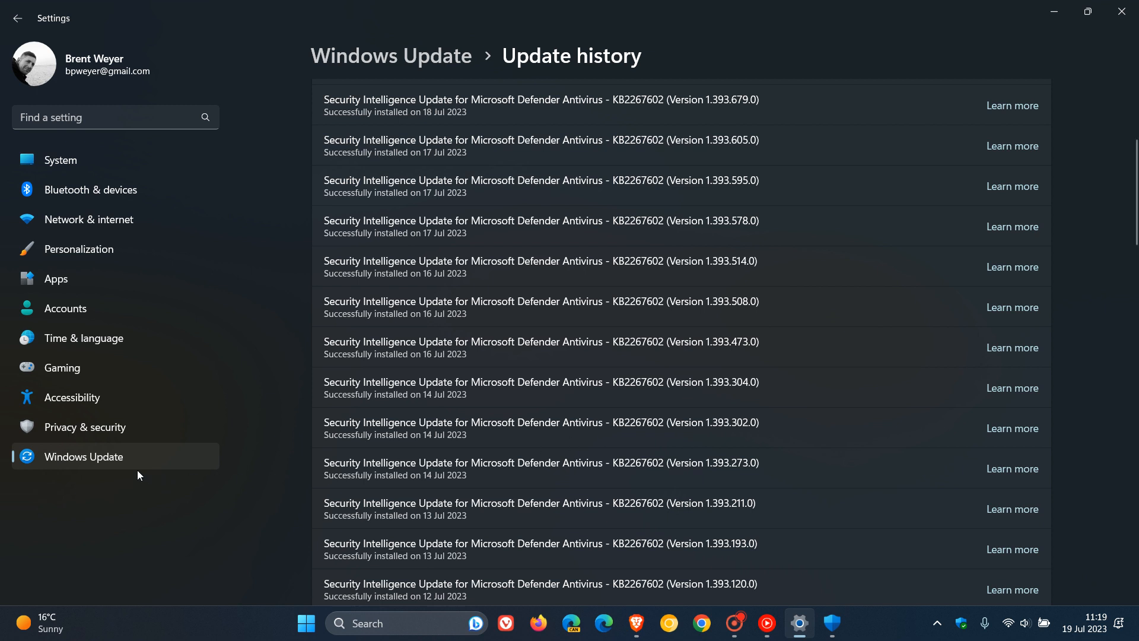
Run a fresh update check from the main page, confirming up to date, then return to Update history.
click(18, 18)
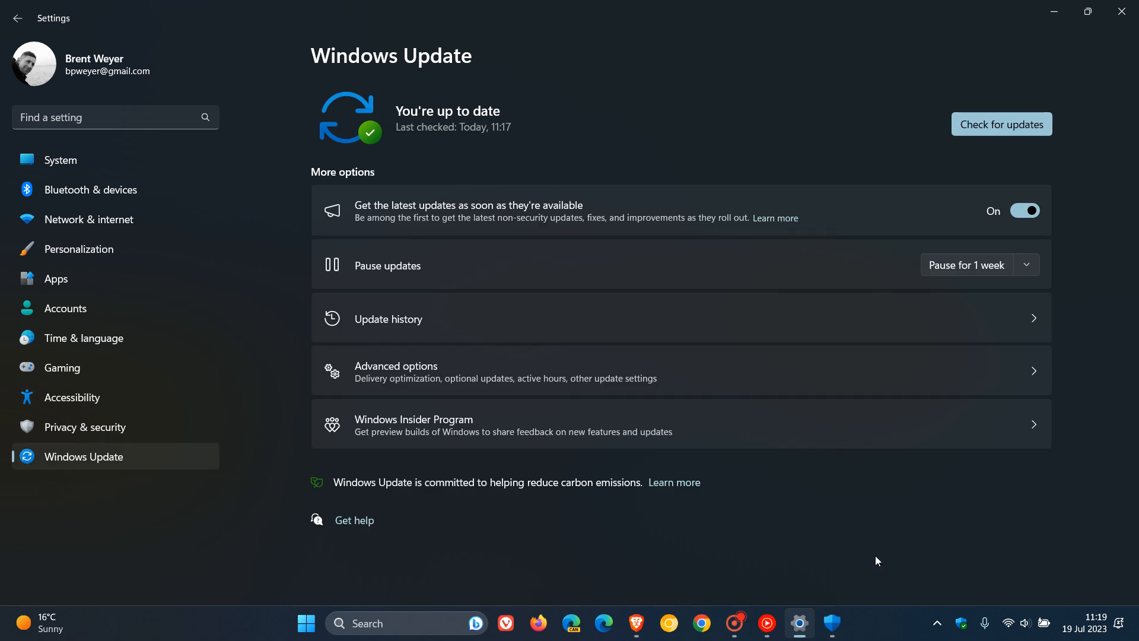
mouse_move(830, 257)
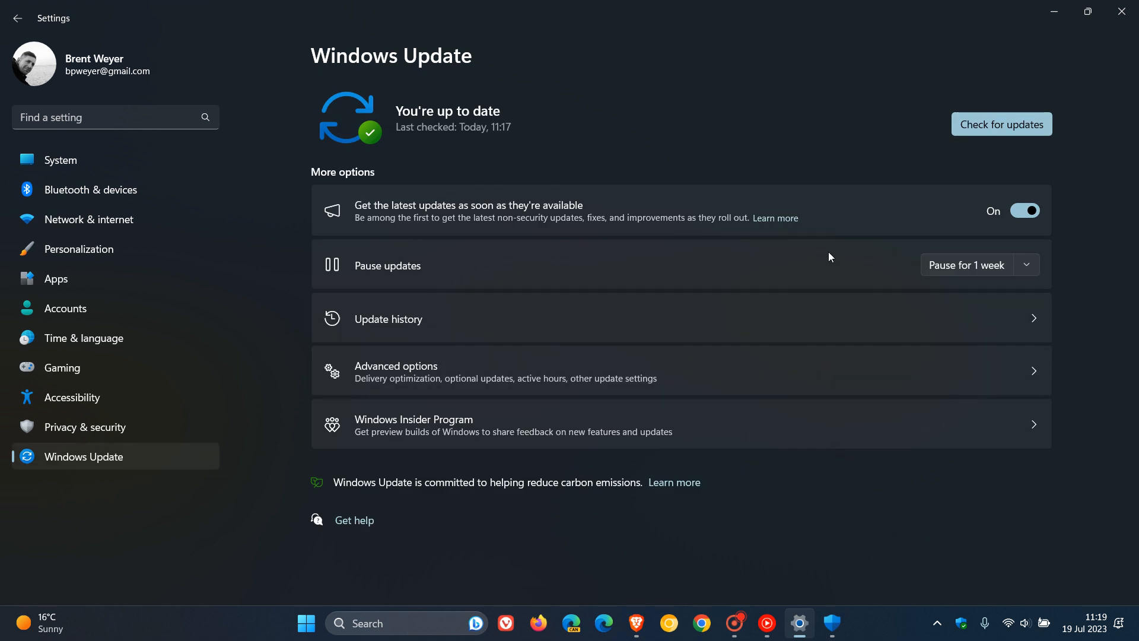
click(1000, 123)
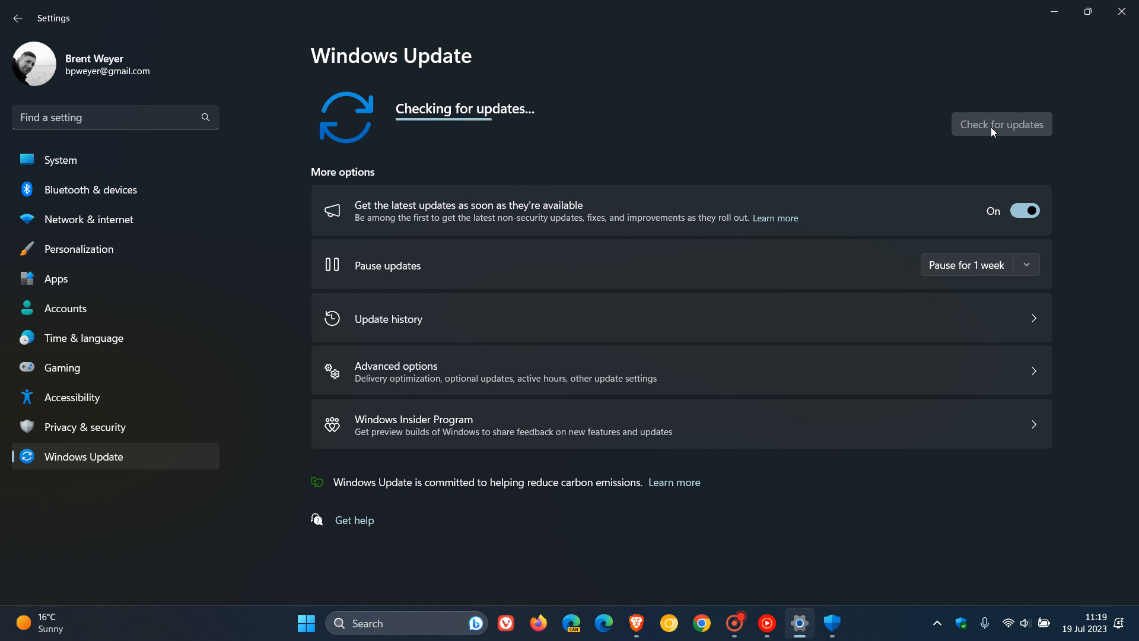
mouse_move(752, 160)
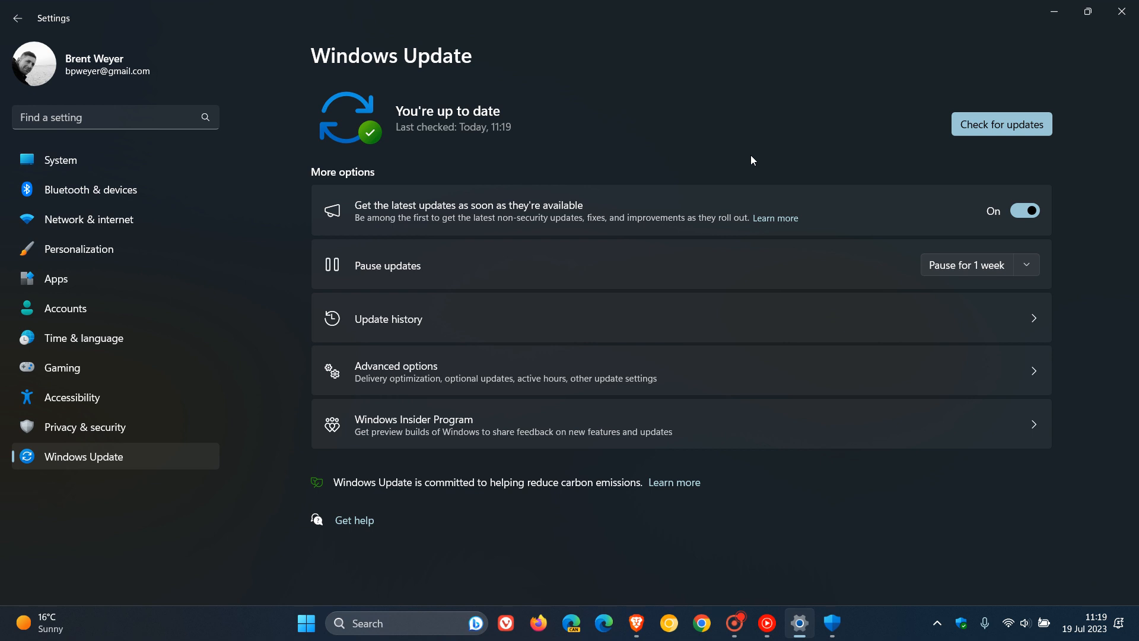
click(1001, 123)
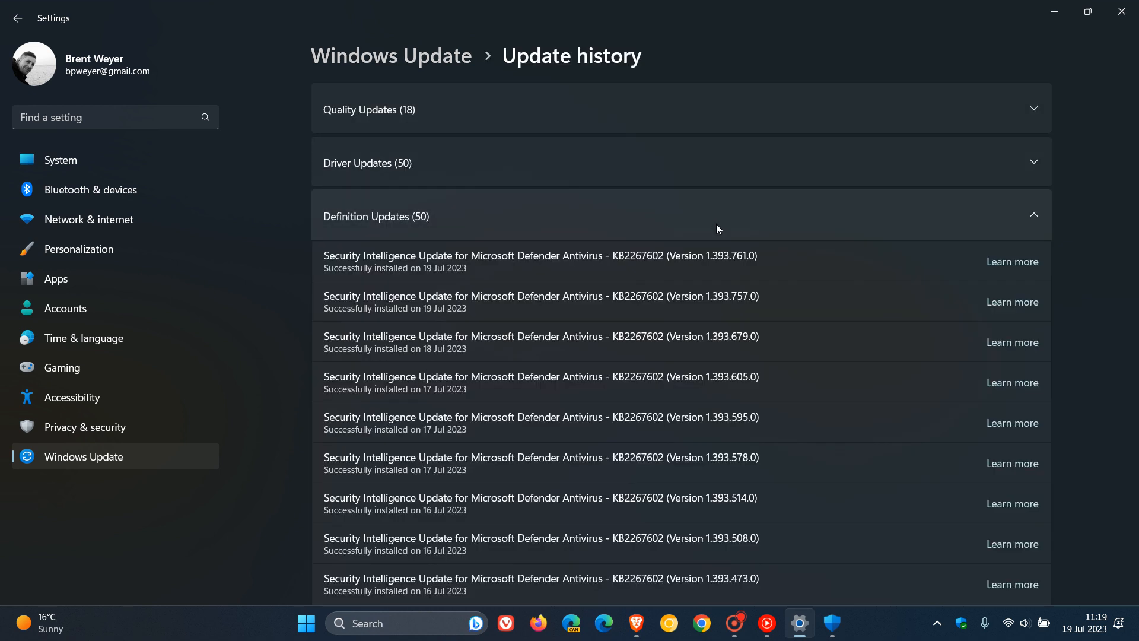
mouse_move(662, 313)
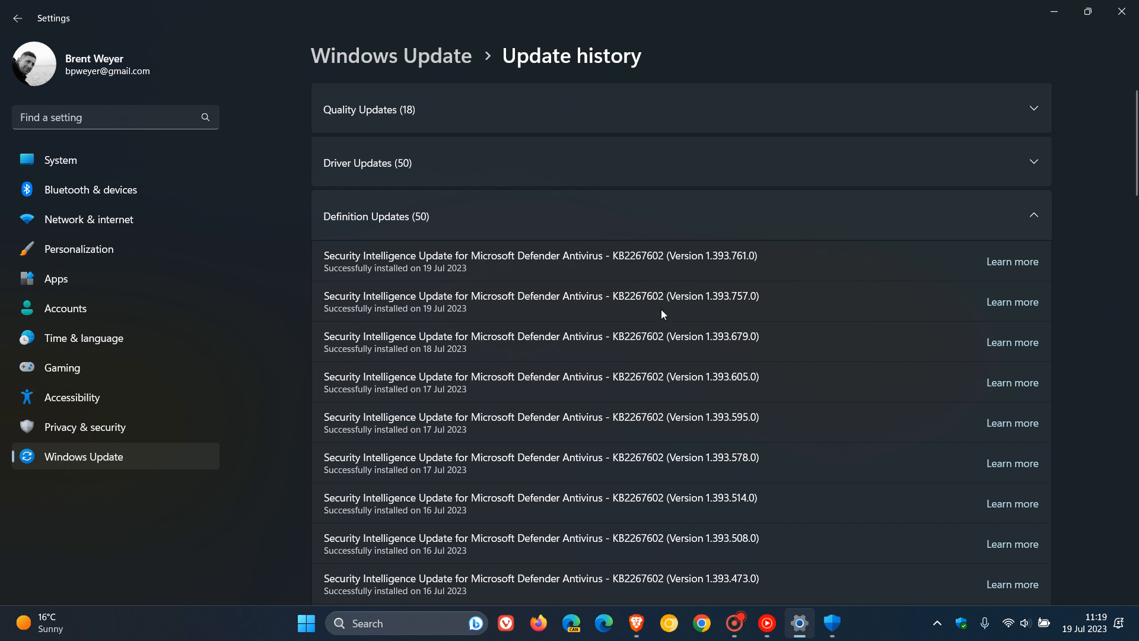
mouse_move(797, 292)
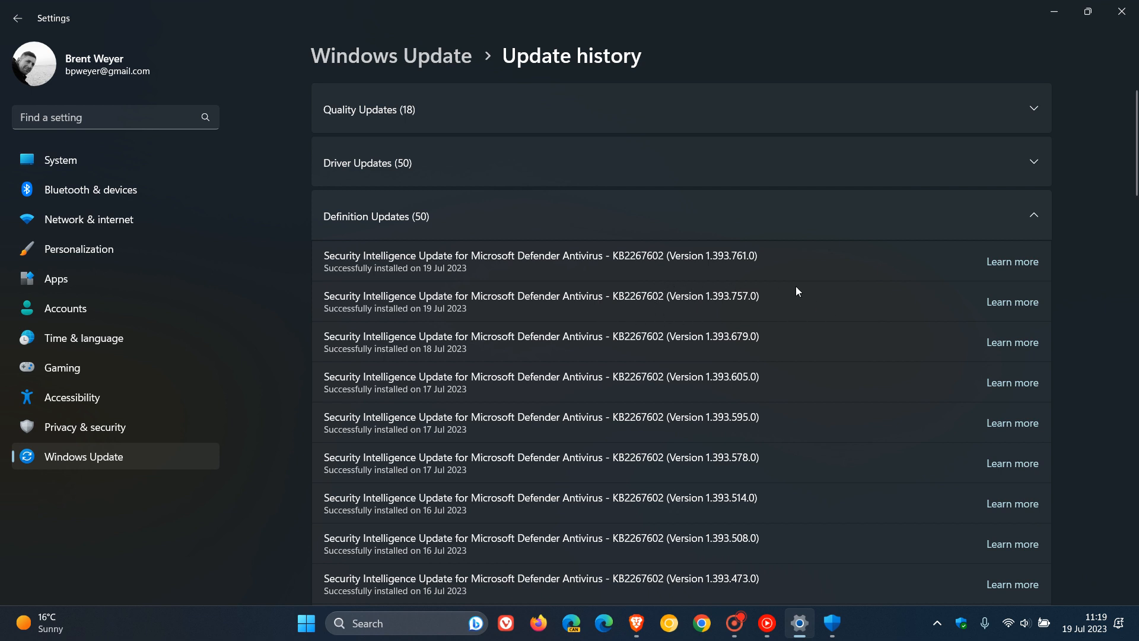
mouse_move(712, 286)
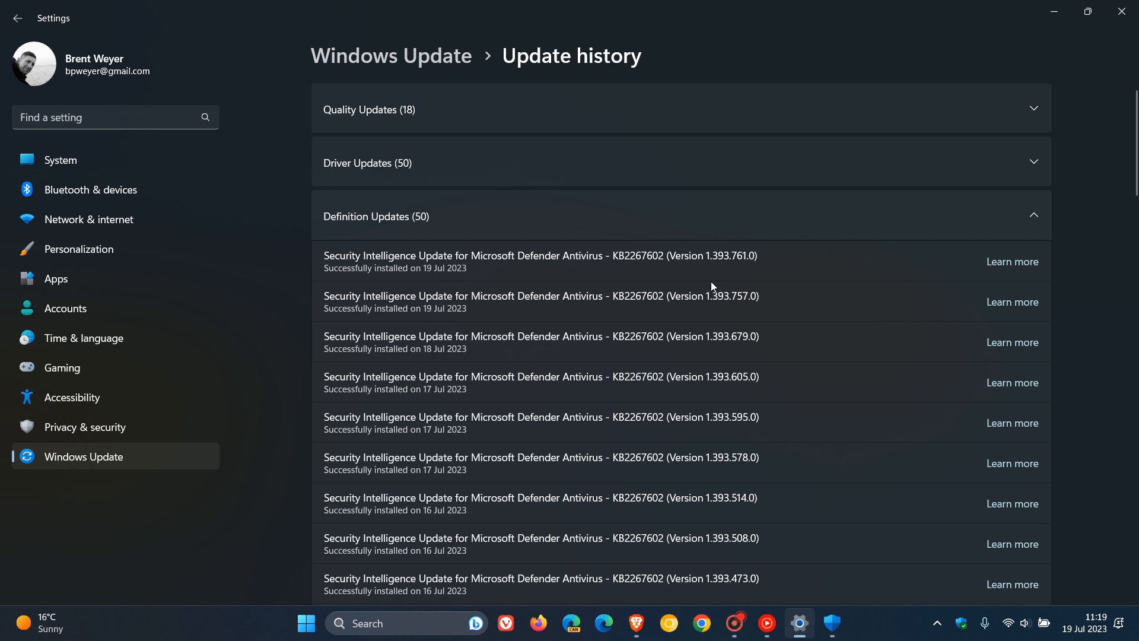
mouse_move(633, 319)
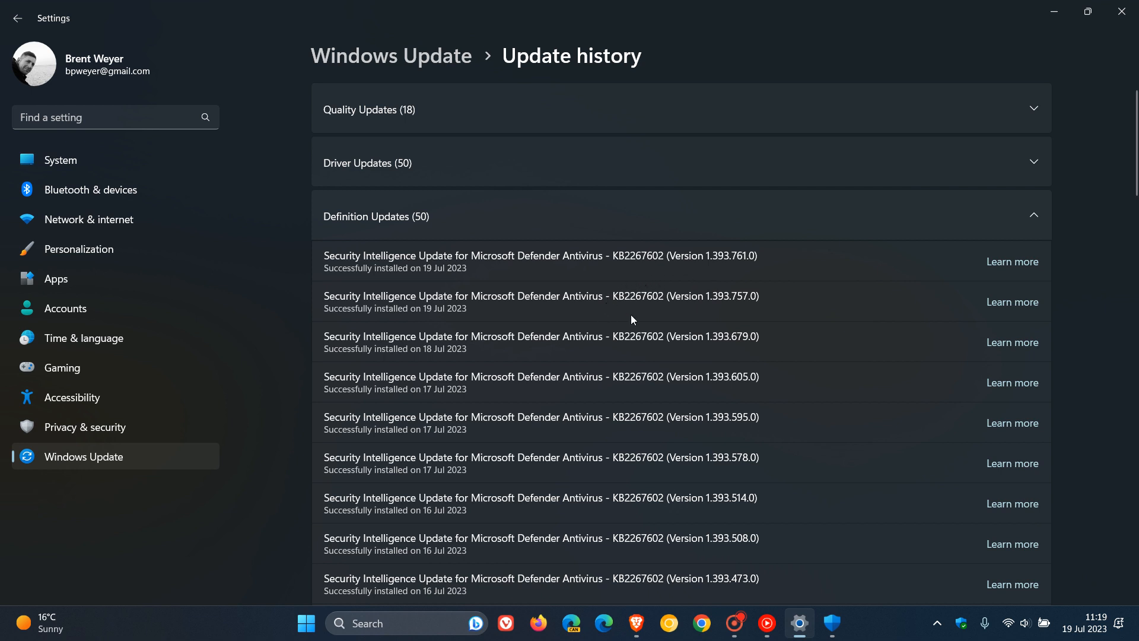
Expand the Definition Updates (50) group listing Defender intelligence update 1.393.761.0 from 19 Jul 2023.
click(631, 313)
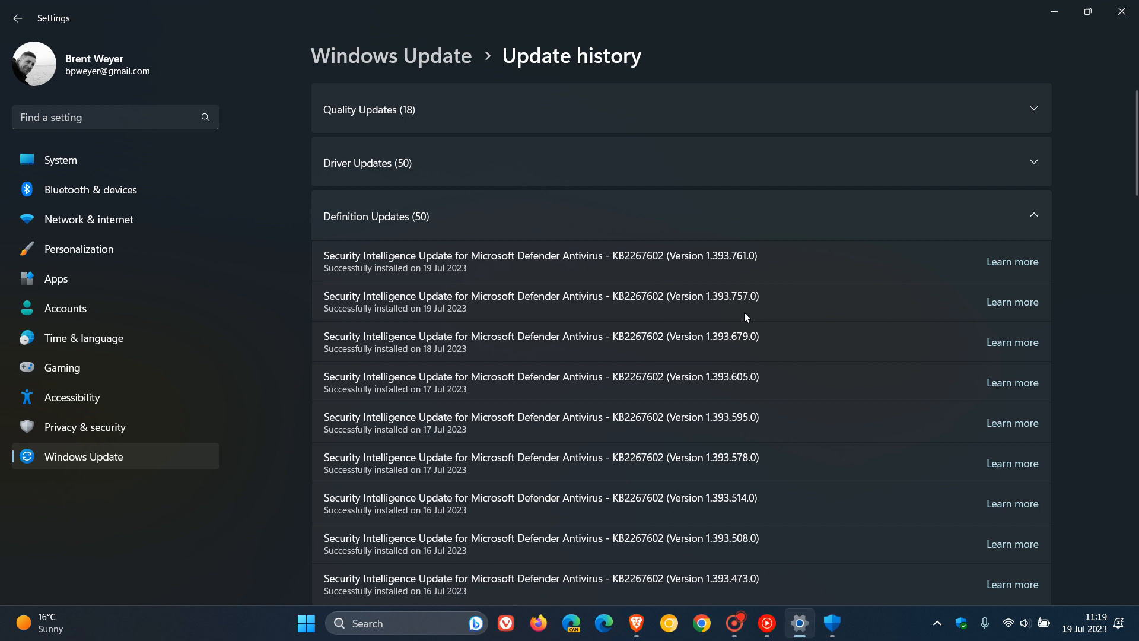
mouse_move(734, 318)
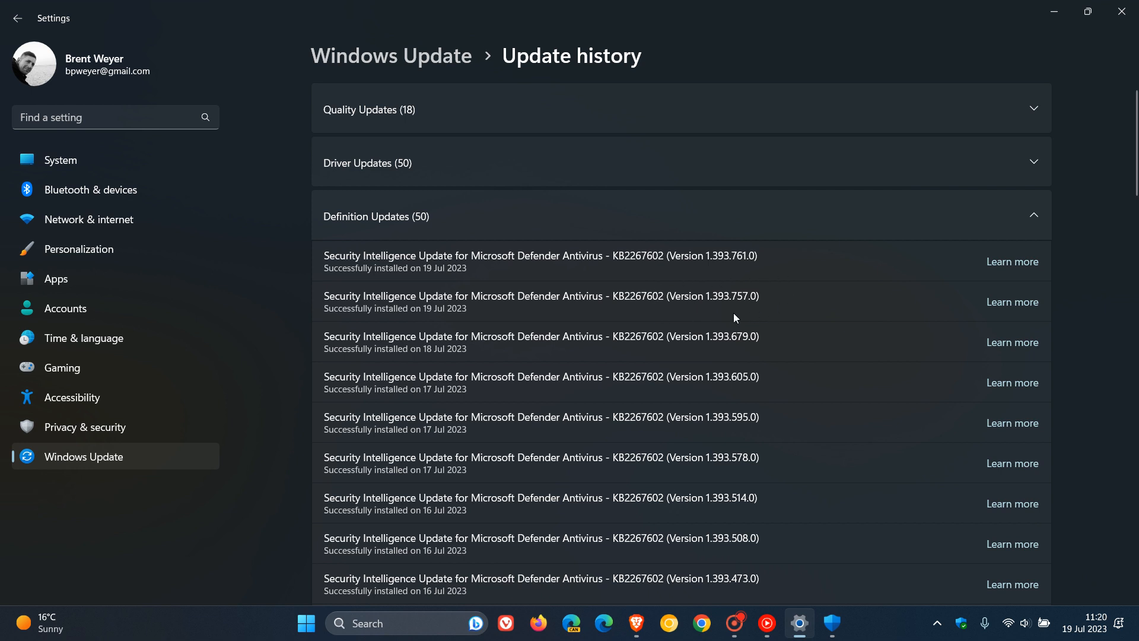
mouse_move(763, 288)
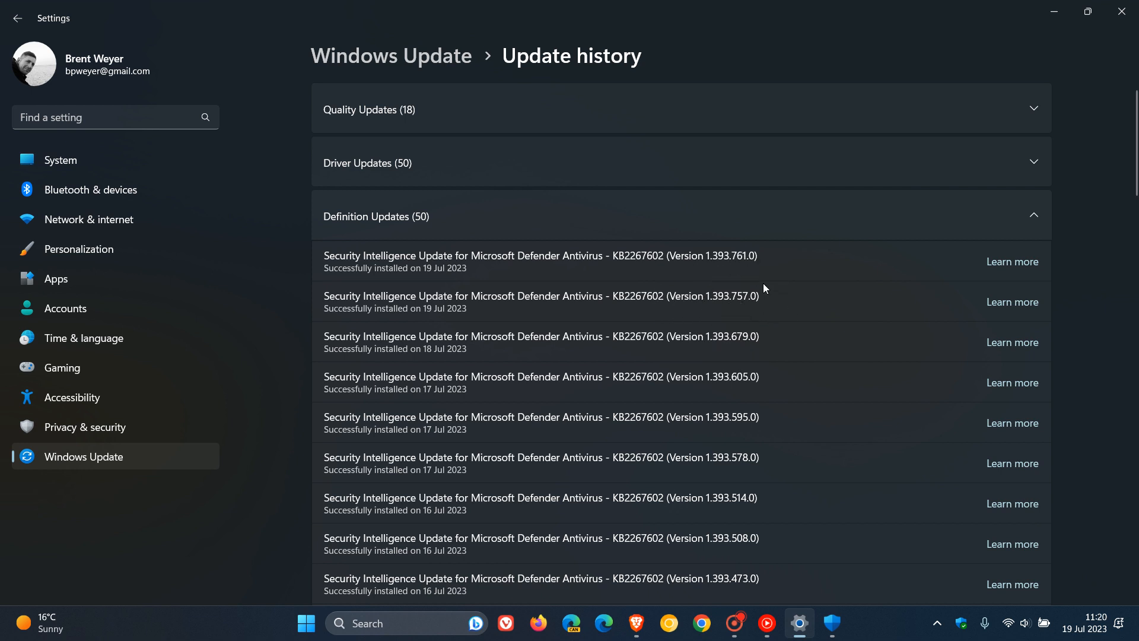
mouse_move(750, 313)
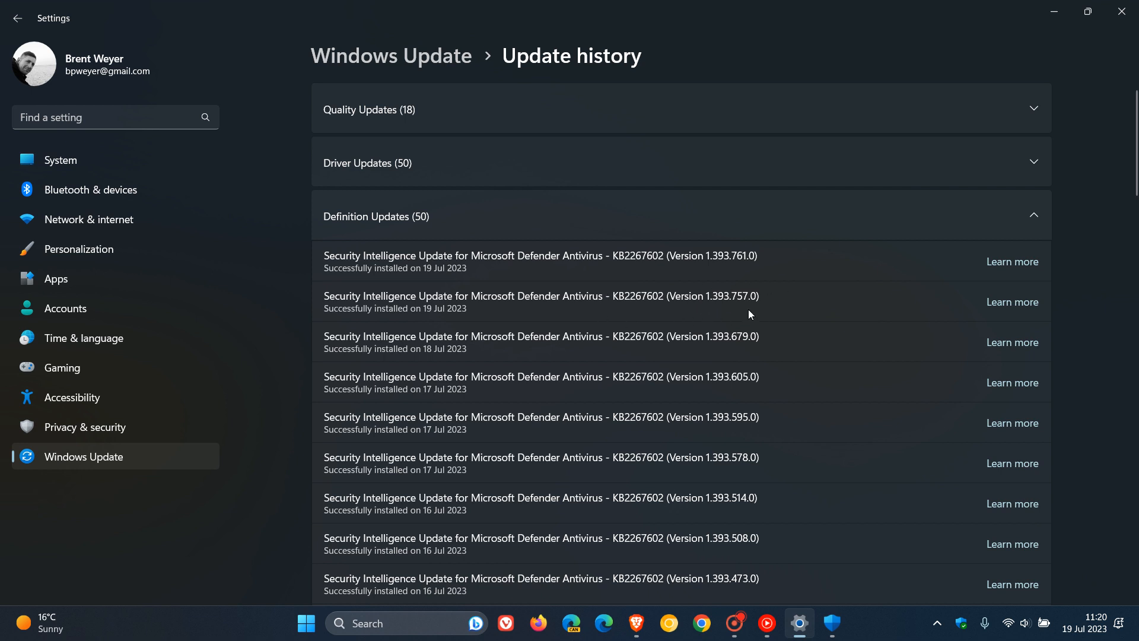
mouse_move(716, 323)
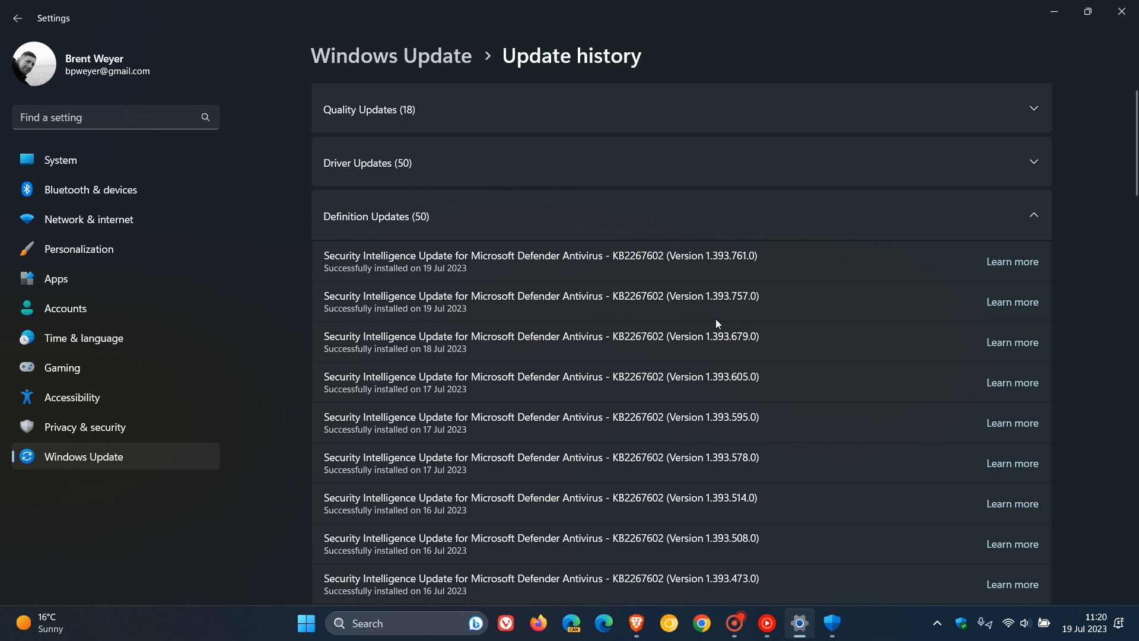
mouse_move(728, 323)
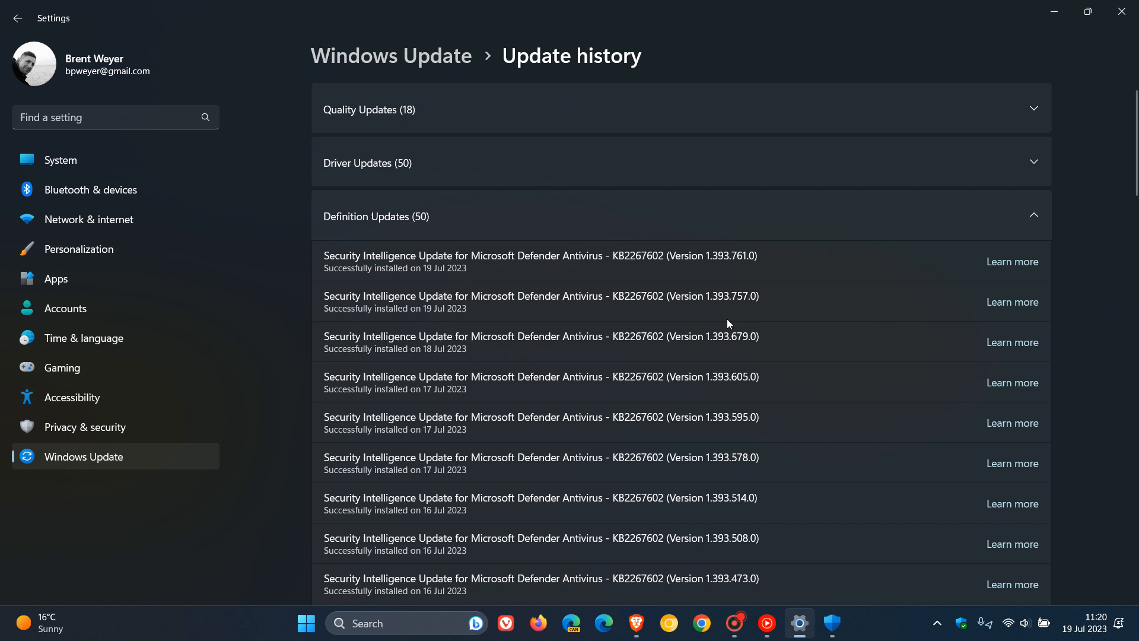
mouse_move(156, 456)
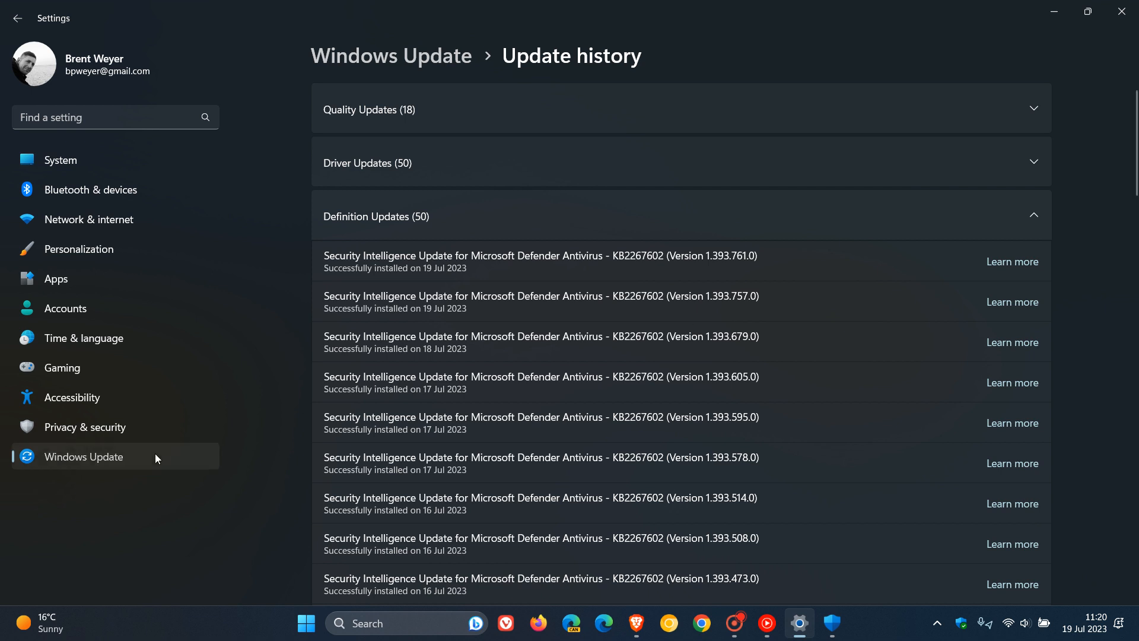
Return to the main Windows Update page to start another update check.
click(18, 18)
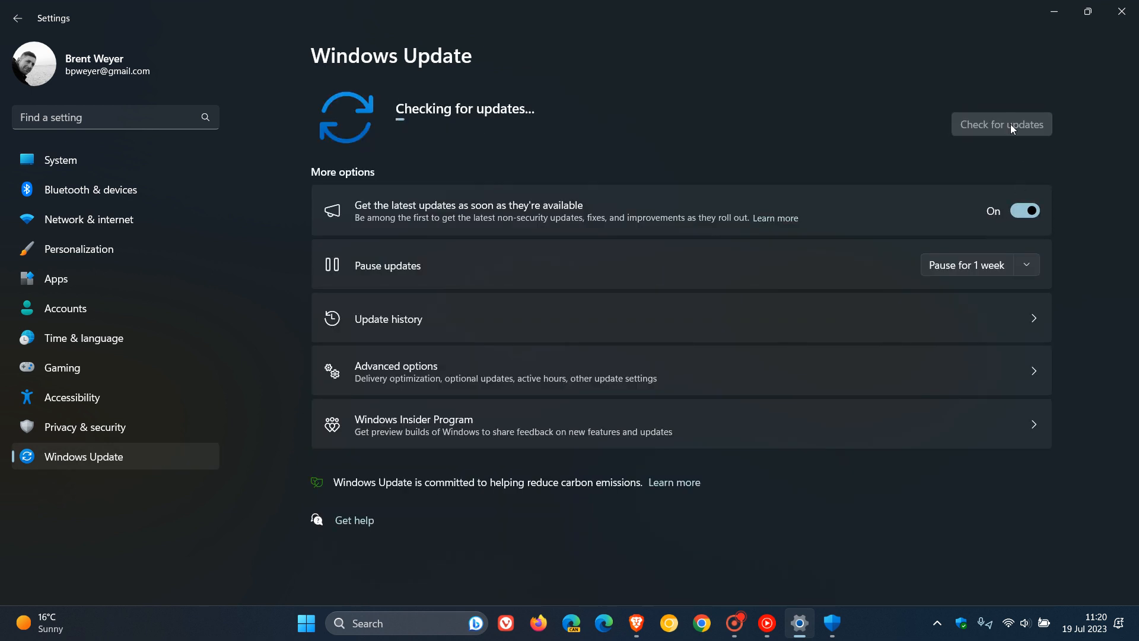
mouse_move(845, 99)
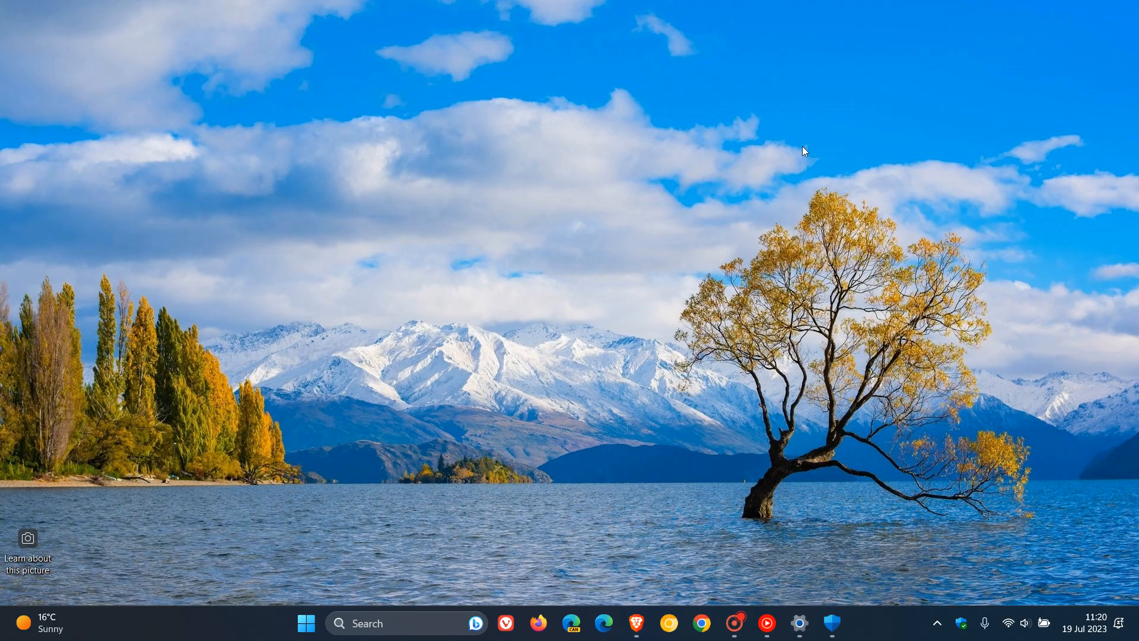
mouse_move(645, 114)
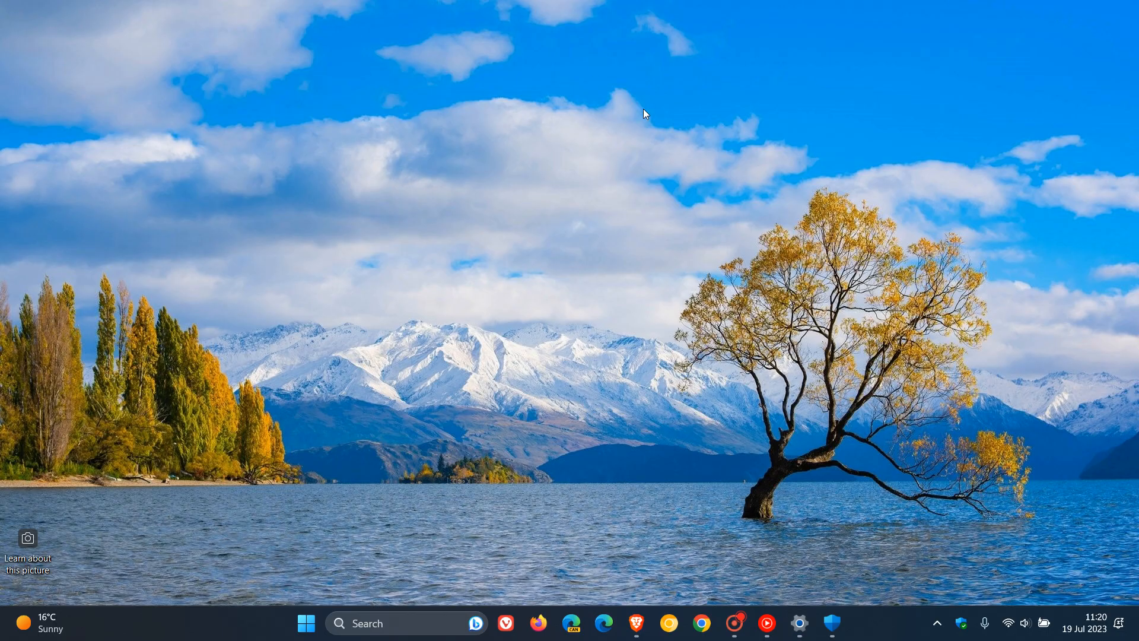